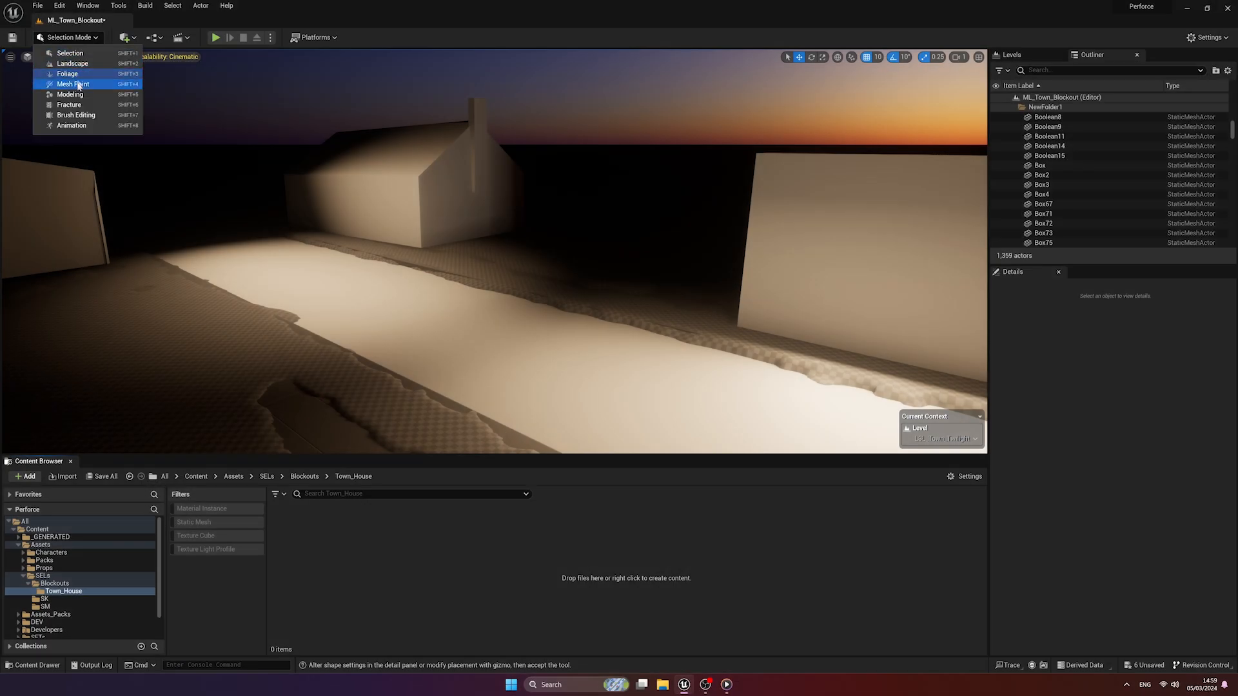
Create a box in Modeling Mode and raise its roof ridge with PolyGroup Edit.
{"action": "left_click", "coordinate": [69, 94]}
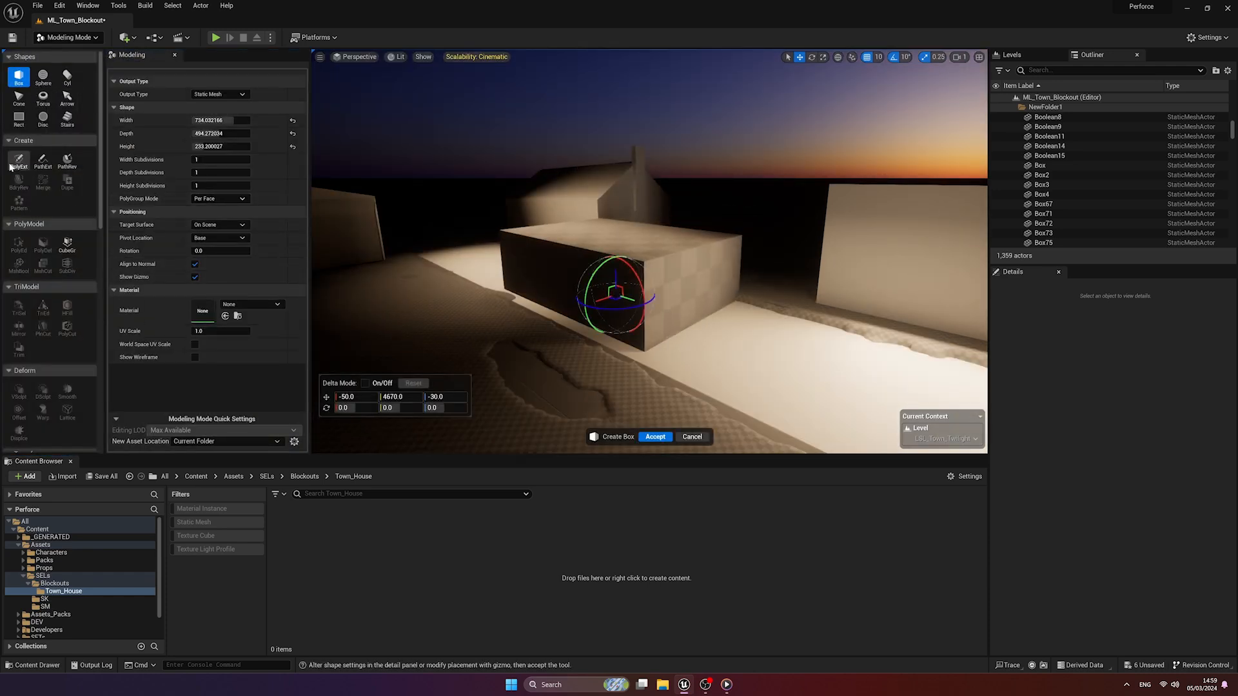
{"action": "left_click", "coordinate": [655, 437]}
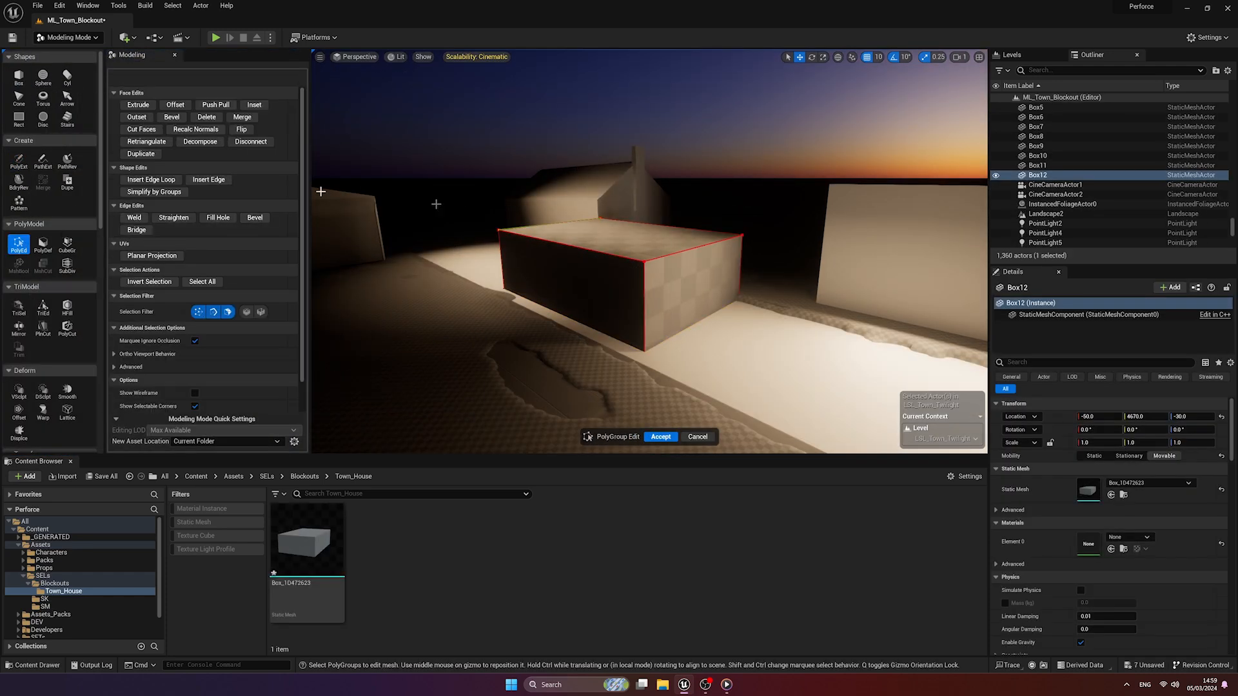
{"action": "left_click", "coordinate": [150, 179]}
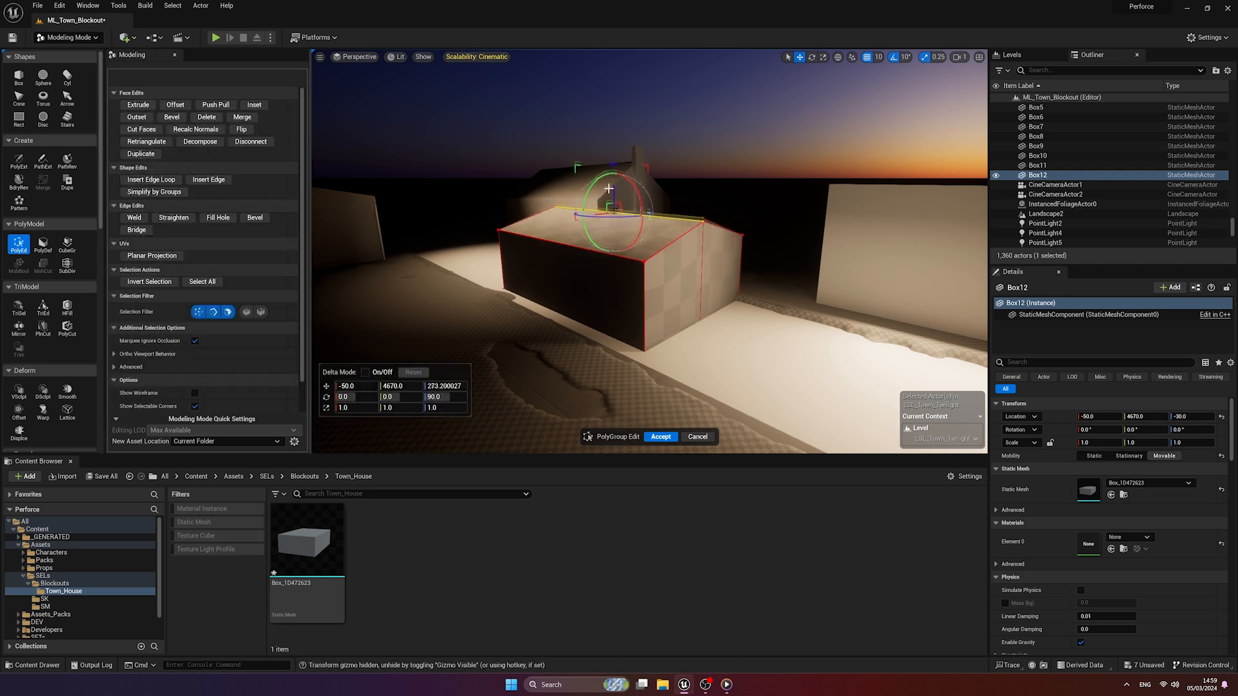
{"action": "left_click", "coordinate": [660, 437]}
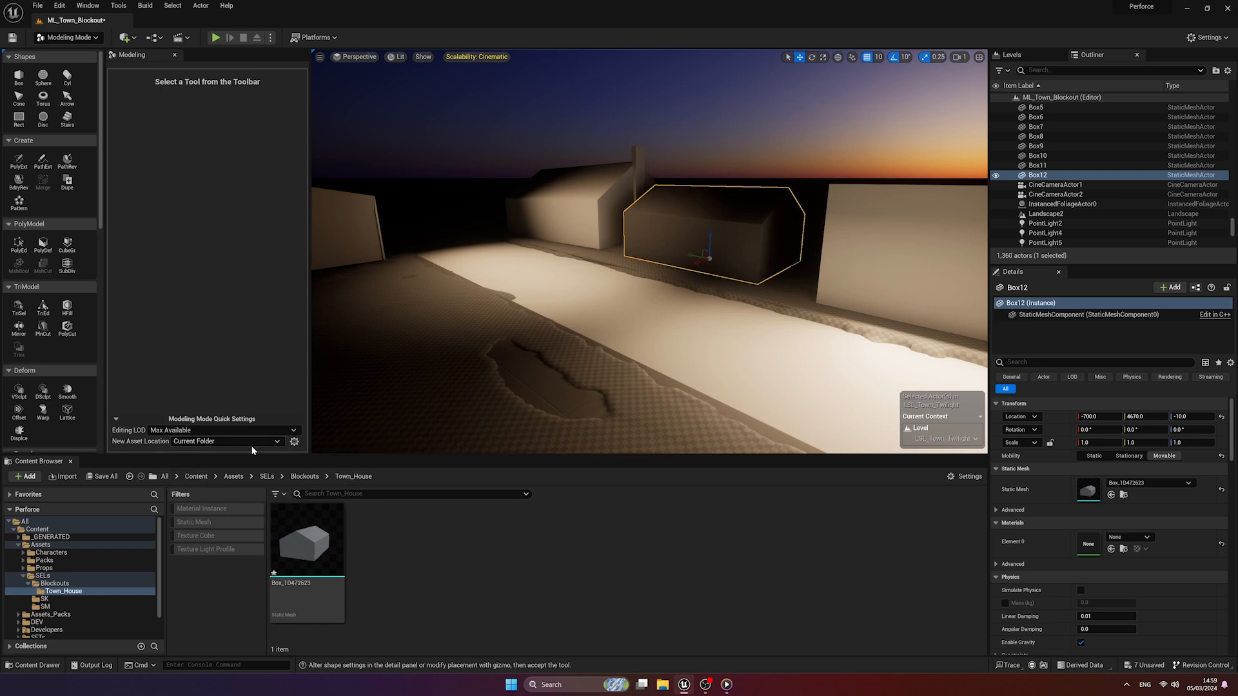
{"action": "mouse_move", "coordinate": [131, 442]}
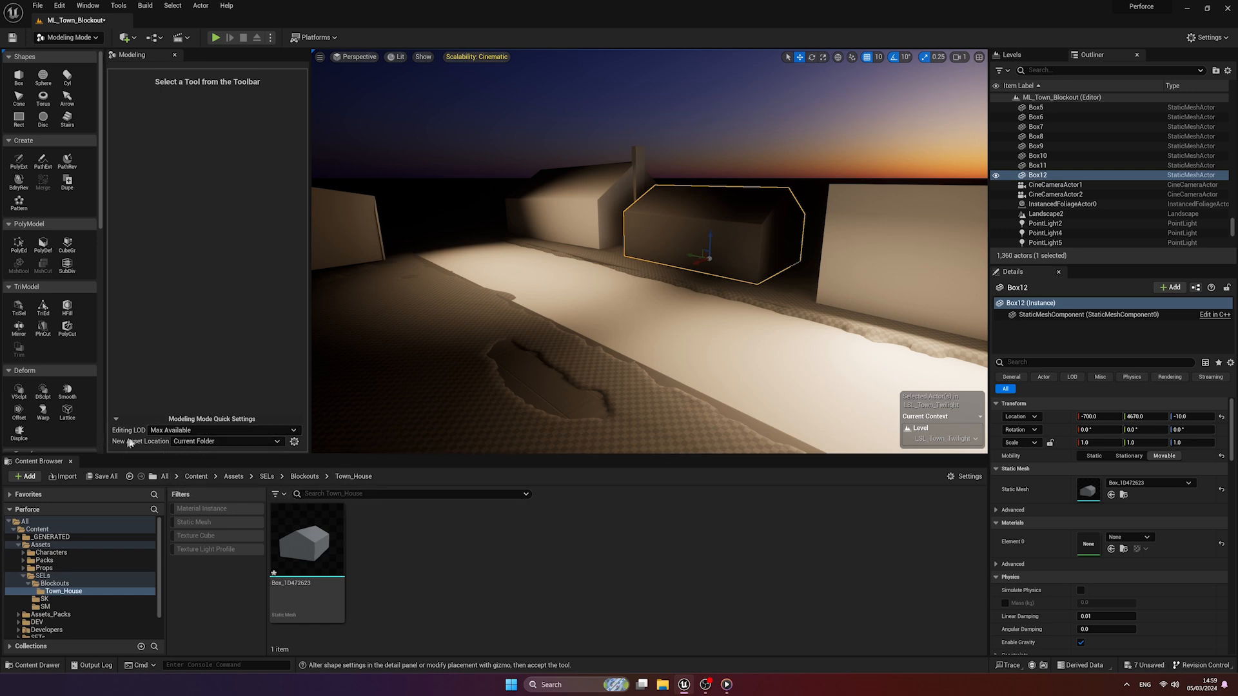
{"action": "mouse_move", "coordinate": [200, 474]}
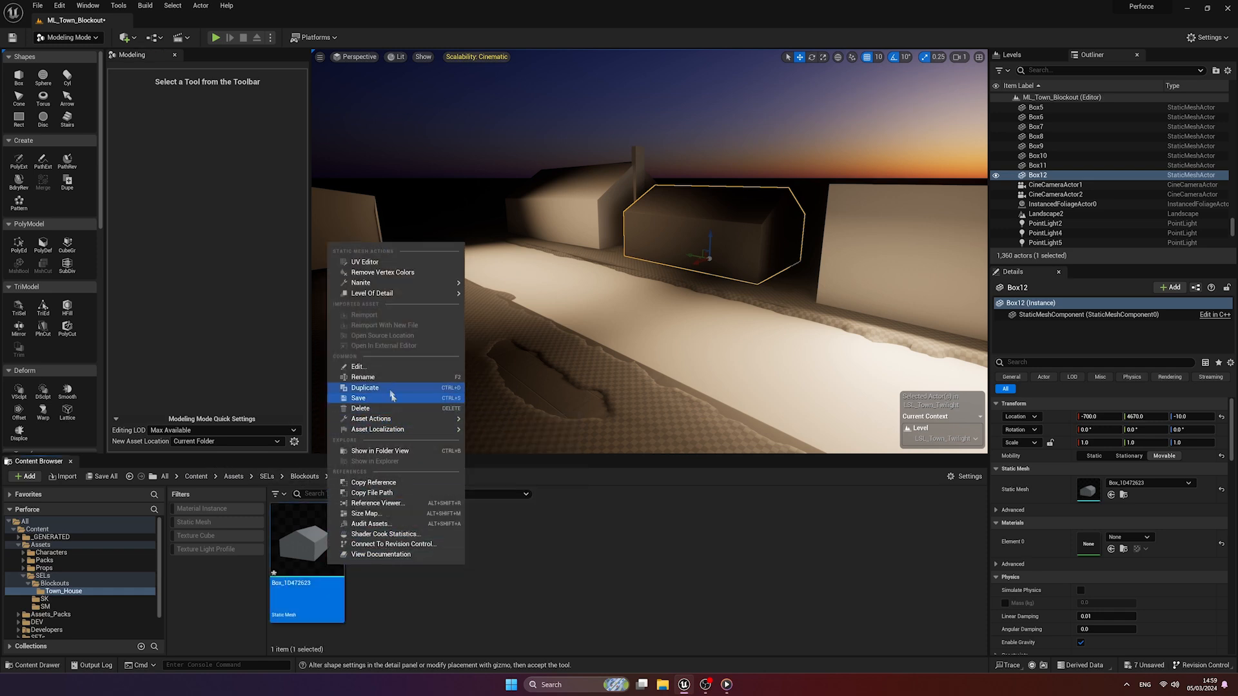
Save the new Box mesh asset from the Content Browser.
{"action": "left_click", "coordinate": [363, 377]}
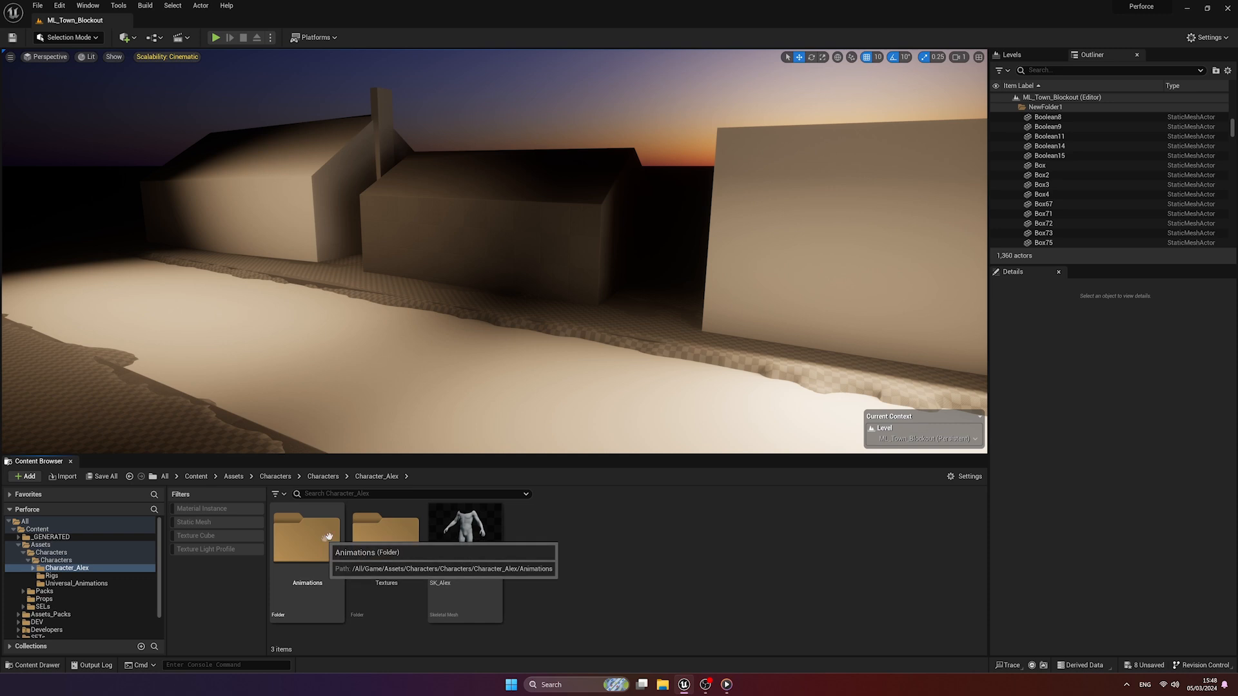
{"action": "mouse_move", "coordinate": [534, 540]}
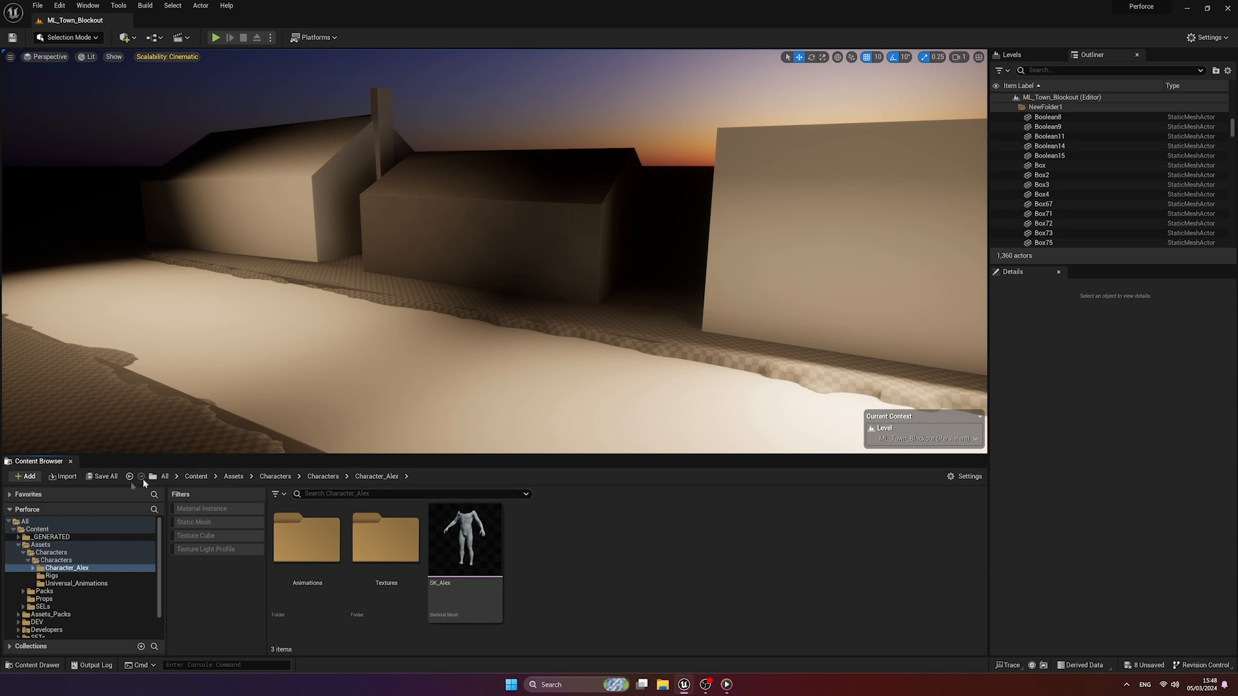
{"action": "mouse_move", "coordinate": [23, 575]}
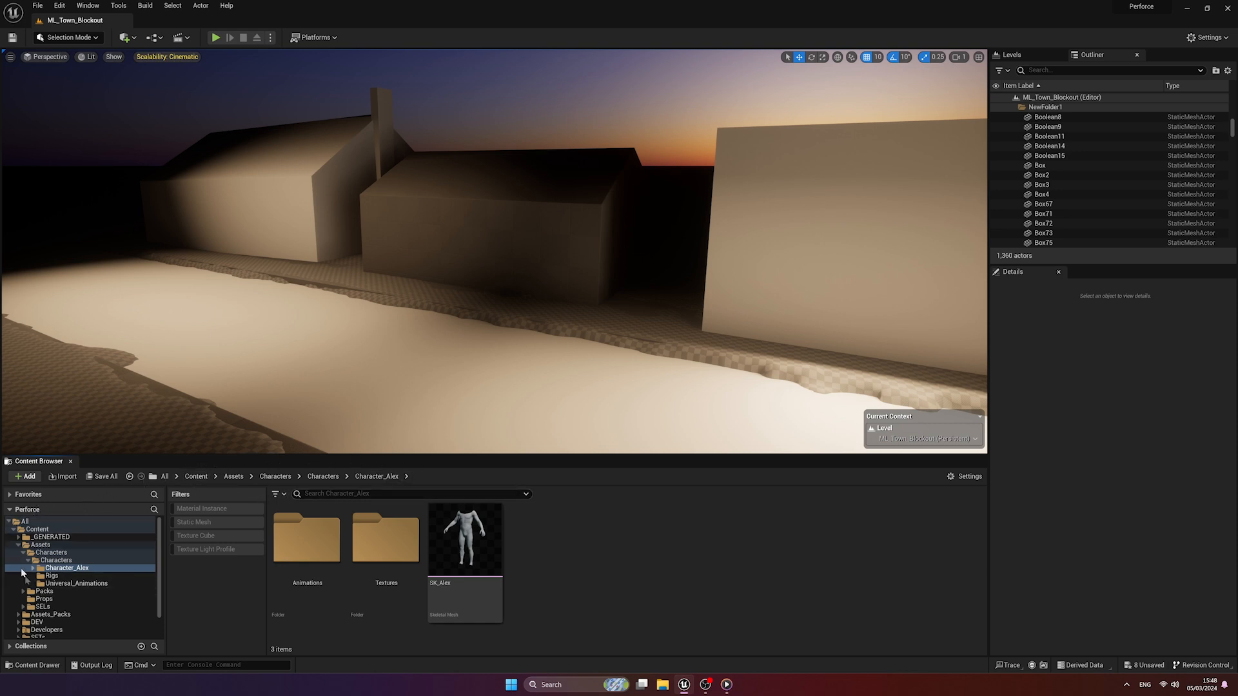
{"action": "mouse_move", "coordinate": [37, 512]}
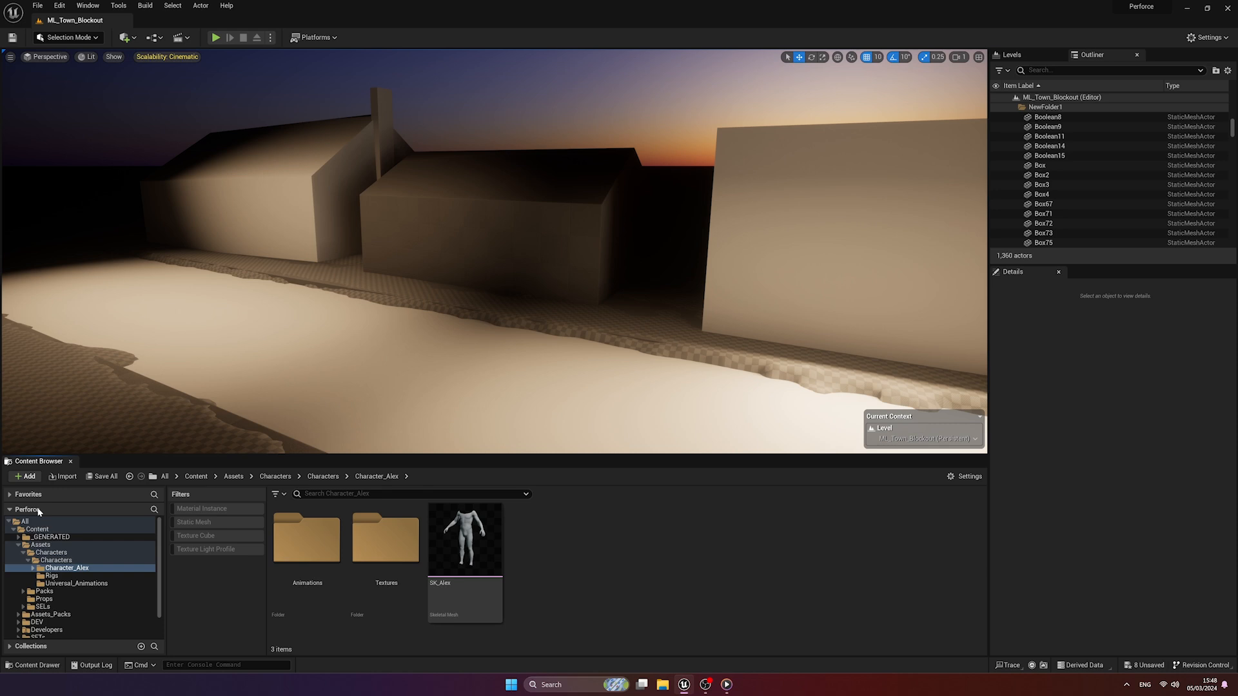
{"action": "mouse_move", "coordinate": [74, 567]}
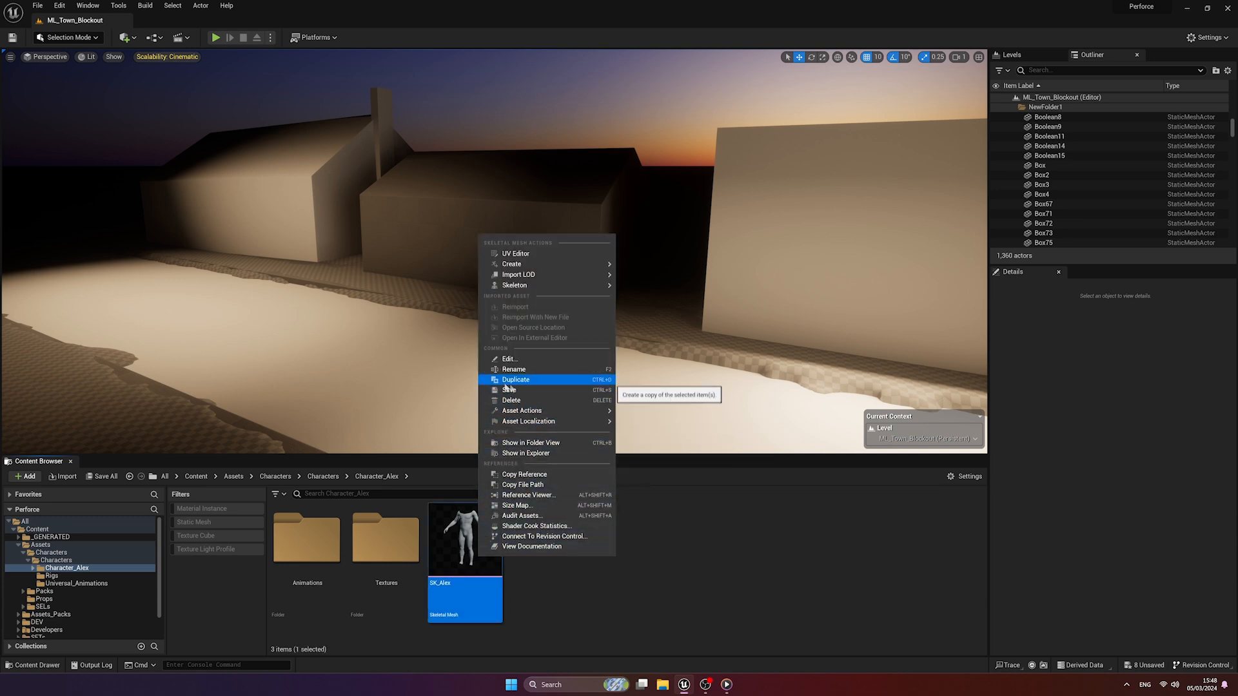
Duplicate SK_Alex in Character_Alex as SK_Alex1.
{"action": "left_click", "coordinate": [514, 379]}
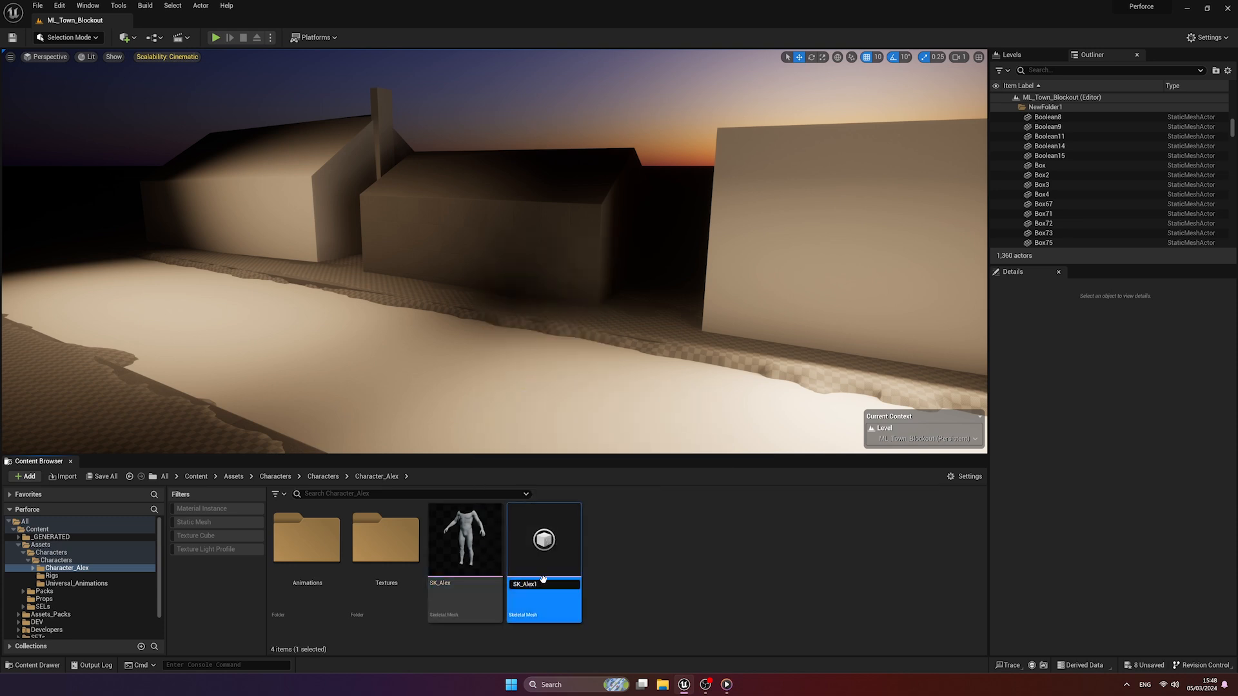